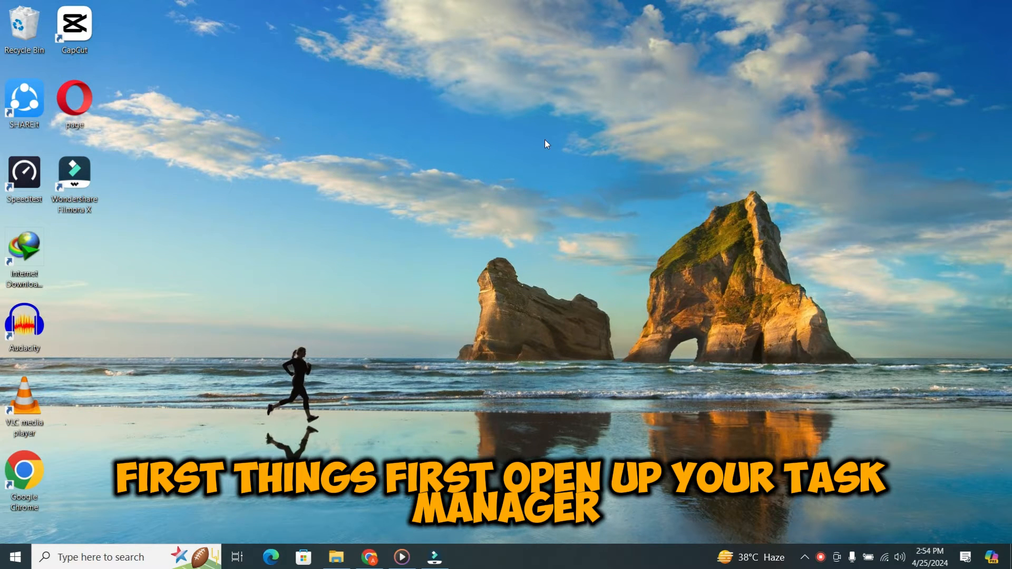
pyautogui.moveTo(534, 141)
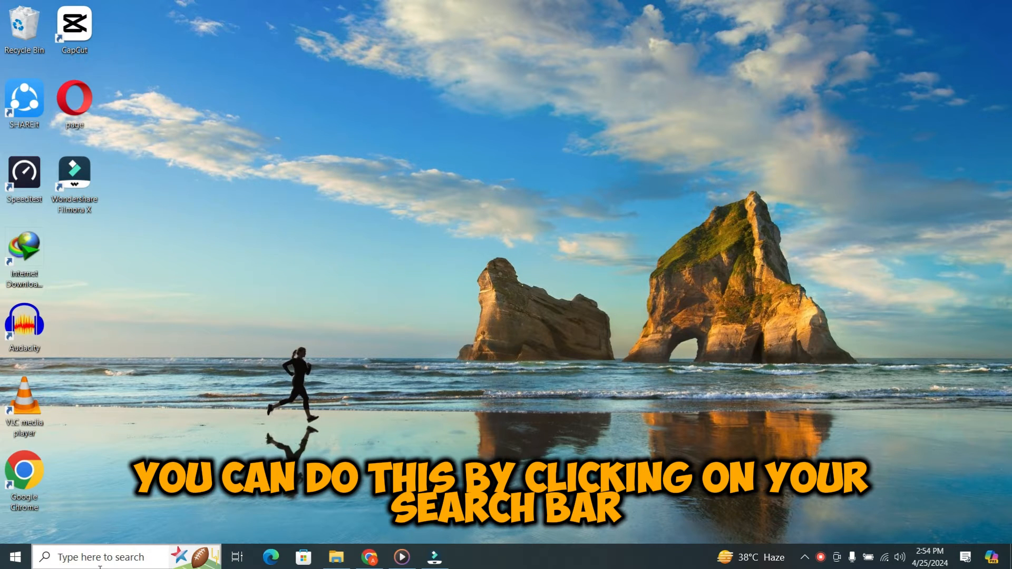
# - Search for Task Manager, open it and expand to More details
pyautogui.click(97, 557)
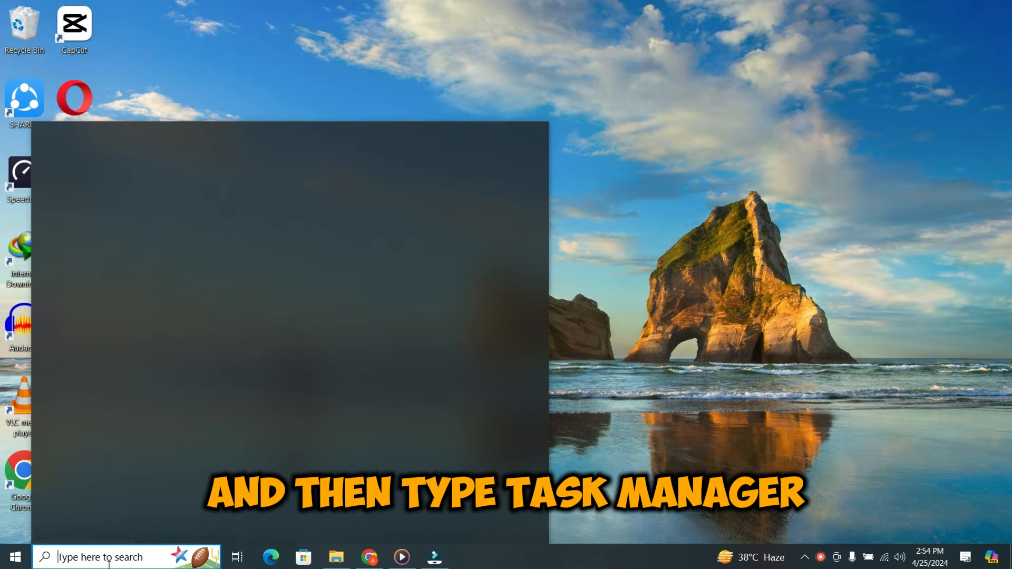
pyautogui.write('as')
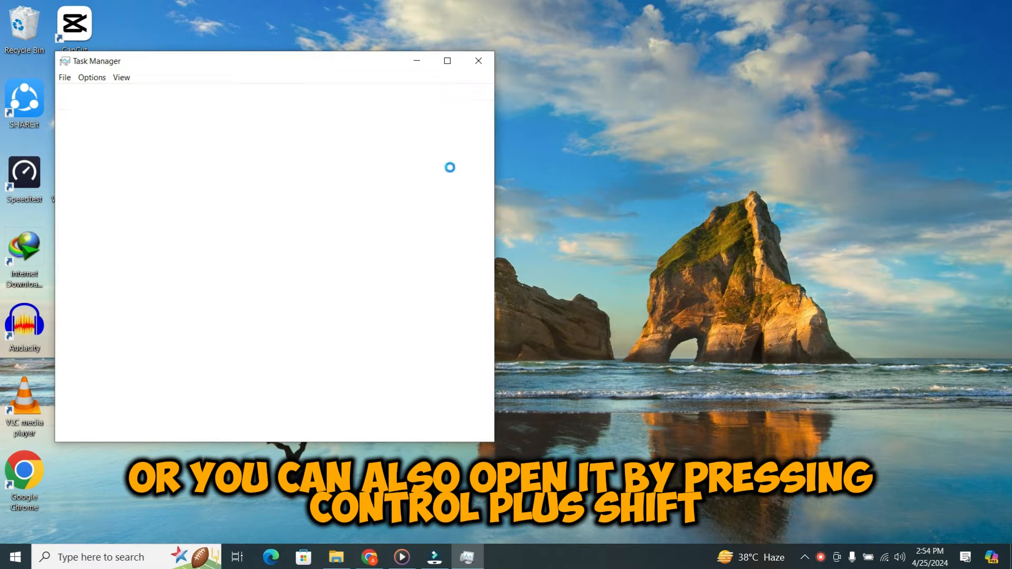
pyautogui.moveTo(521, 359)
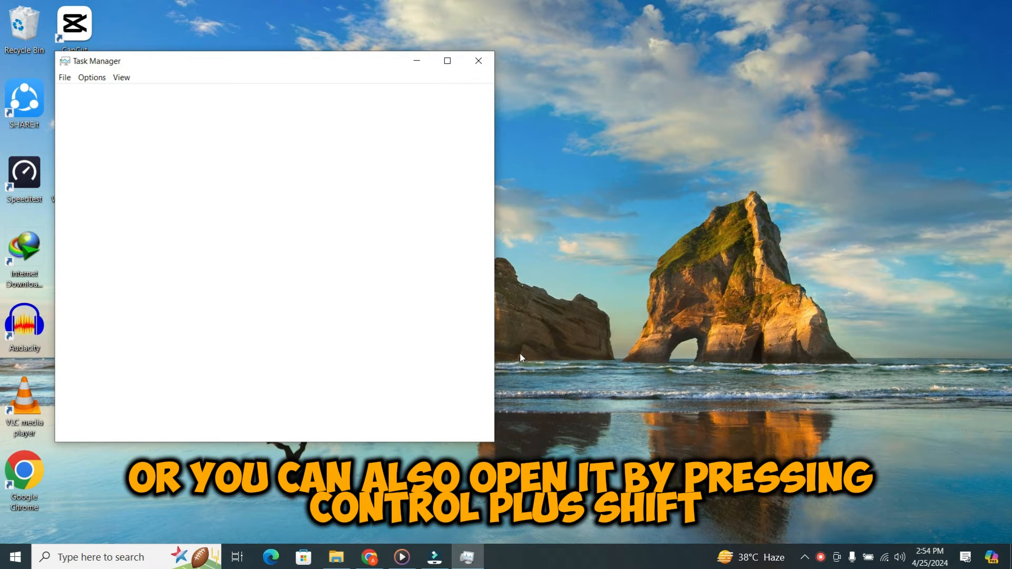
pyautogui.click(478, 61)
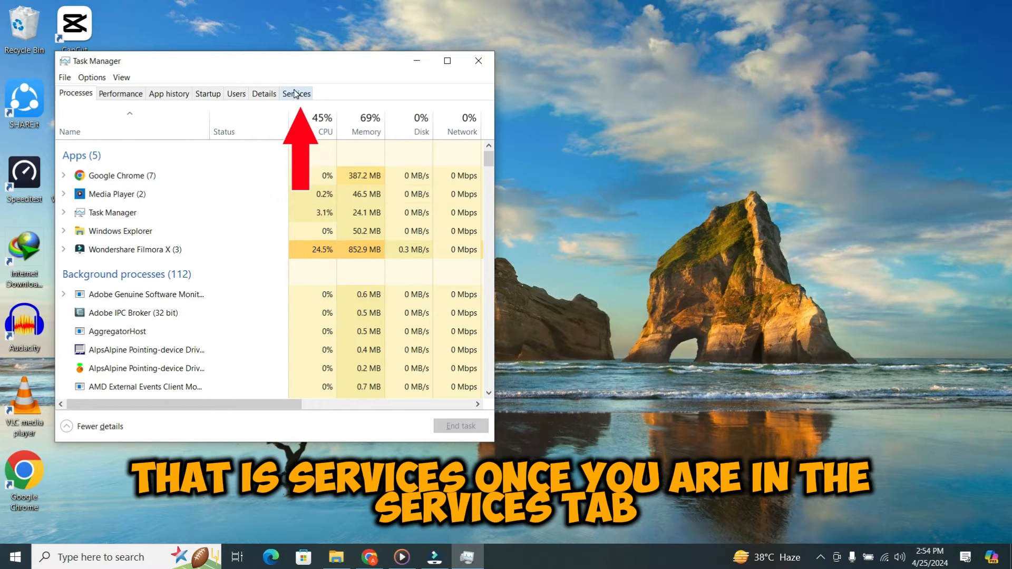
# - Switch to the Services tab and select the WpcMonSvc Parental Controls entry
pyautogui.click(296, 94)
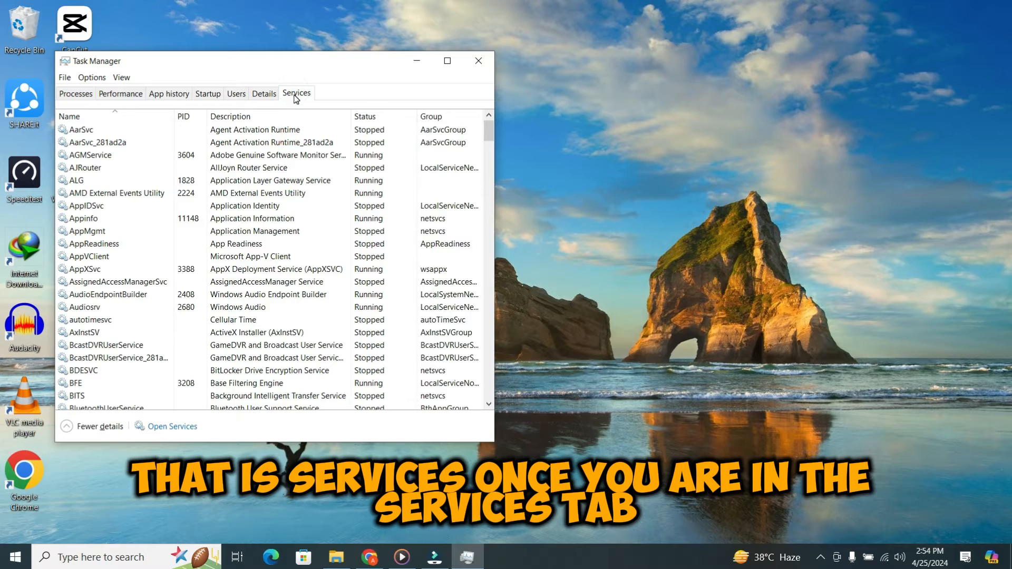
pyautogui.scroll(-3)
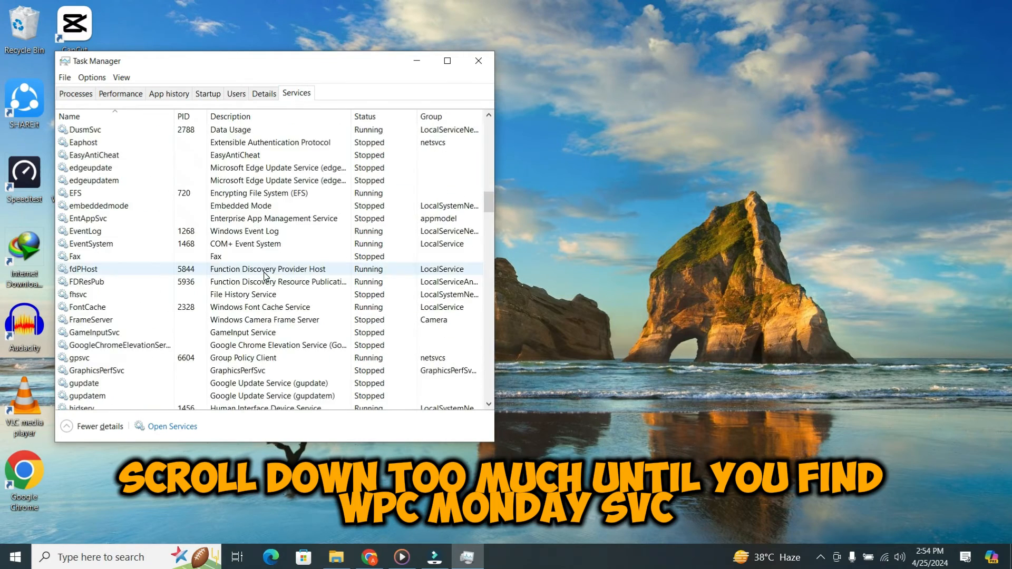
pyautogui.scroll(-3)
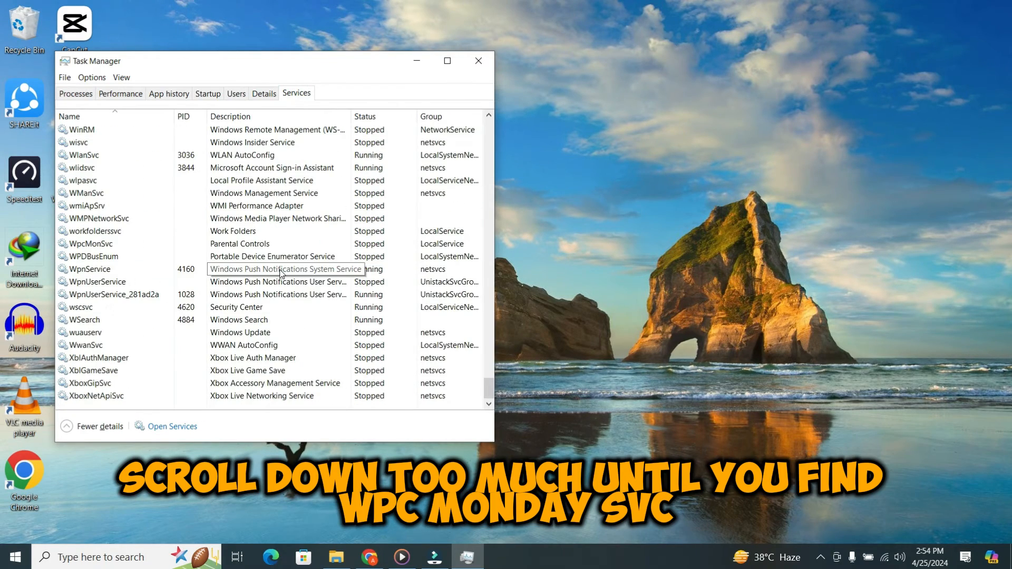
pyautogui.scroll(3)
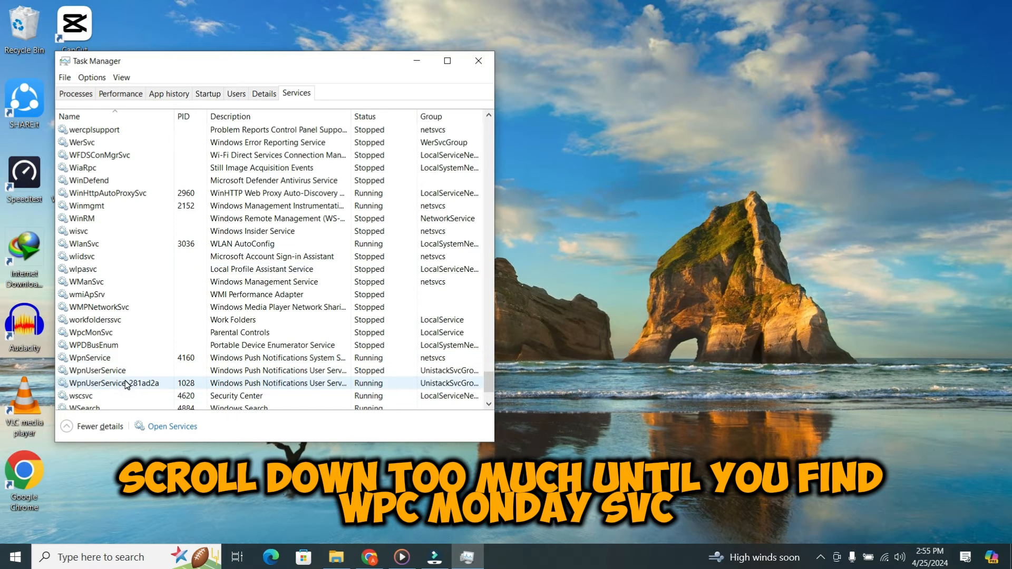
pyautogui.click(90, 331)
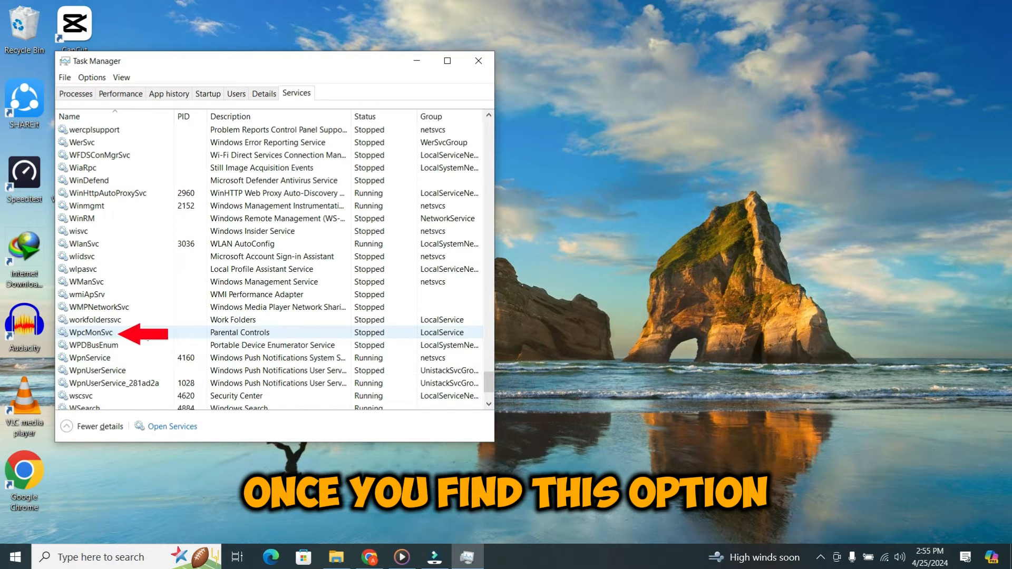
pyautogui.click(90, 331)
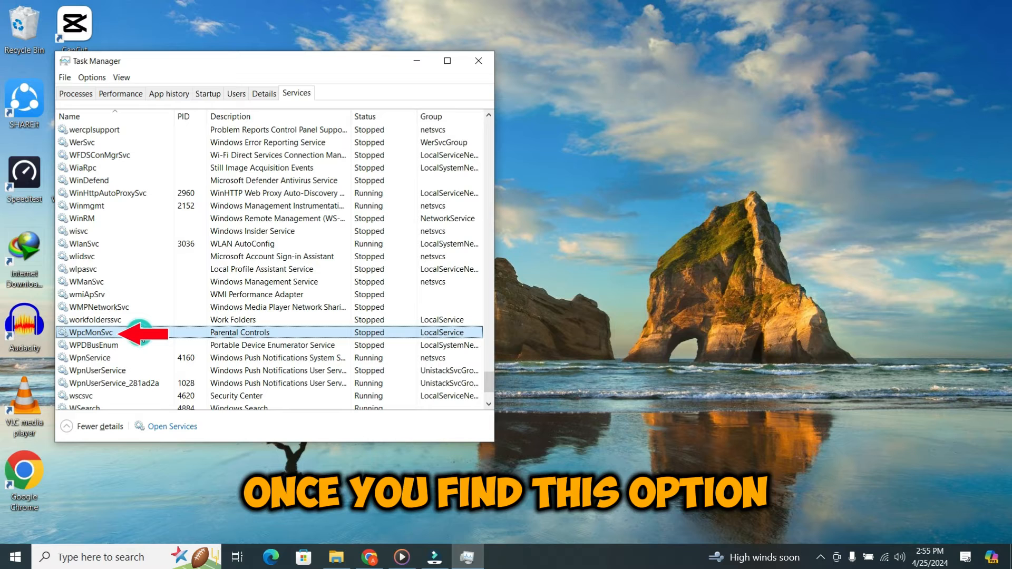
# - Launch the Services console from WpcMonSvc's context menu via Open Services
pyautogui.rightClick(90, 331)
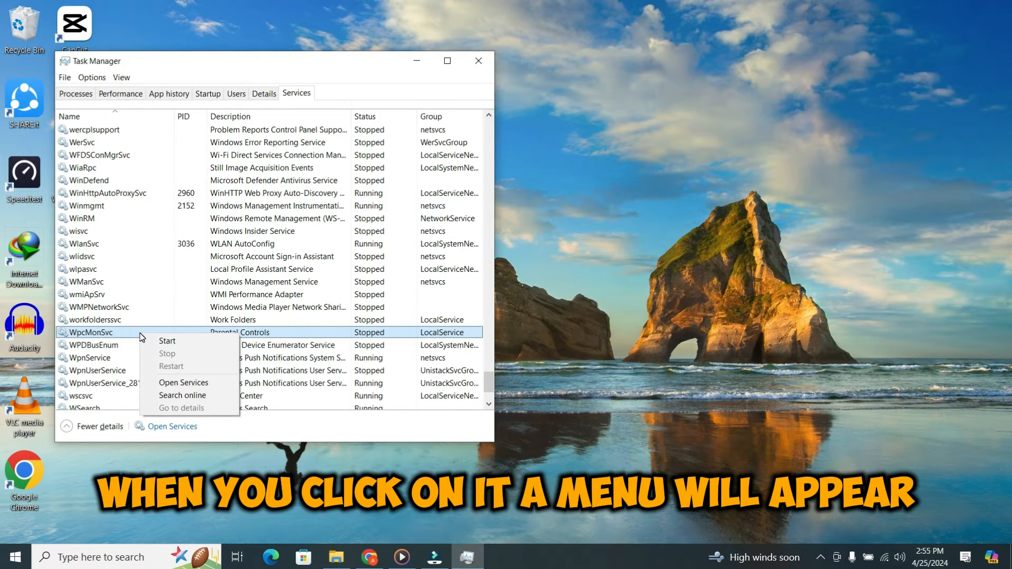
pyautogui.moveTo(187, 382)
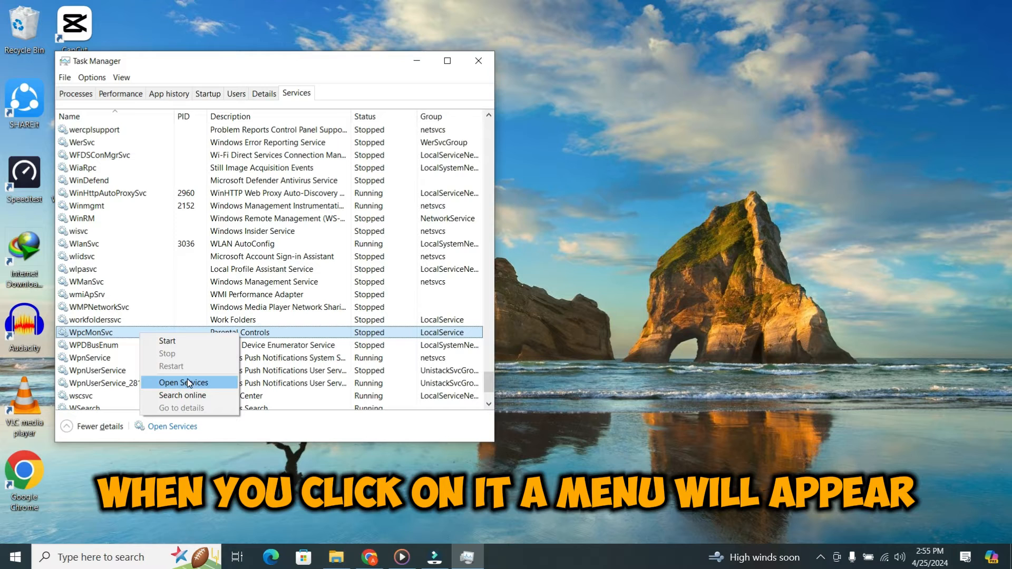
pyautogui.moveTo(170, 357)
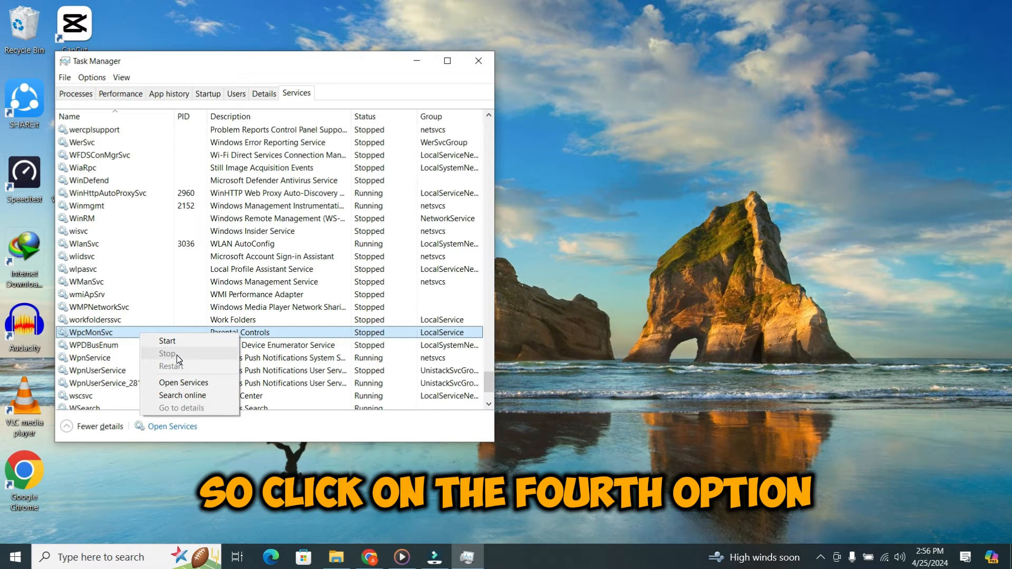
pyautogui.moveTo(189, 383)
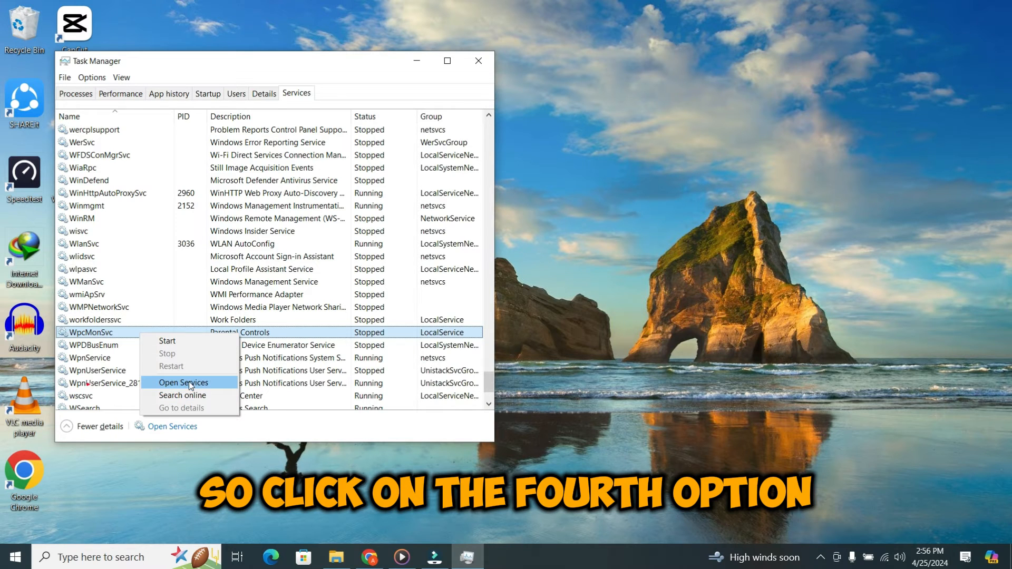
pyautogui.click(183, 382)
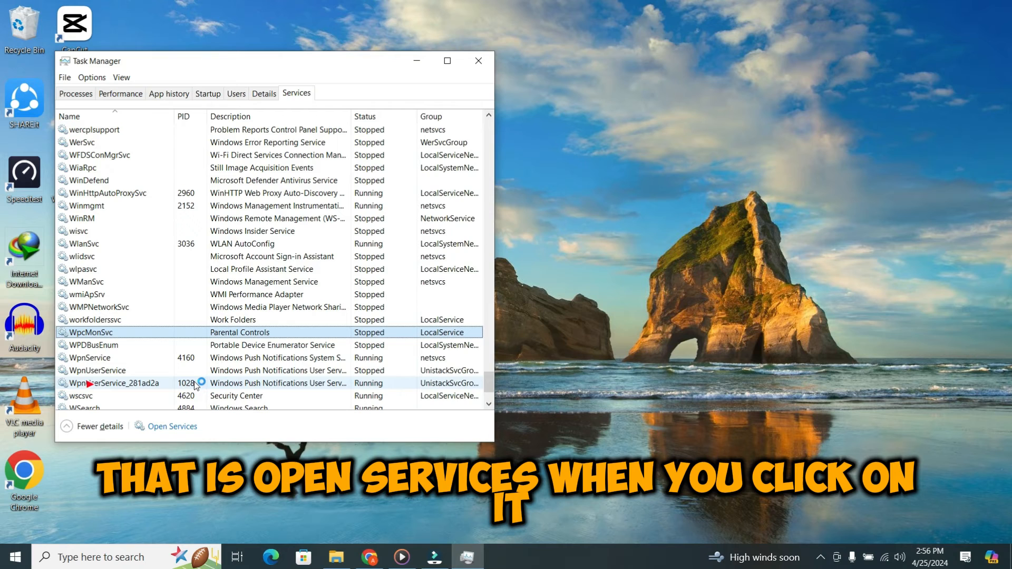
# - Scroll the Services list to Parental Controls, select it and bring up its context menu
pyautogui.click(171, 426)
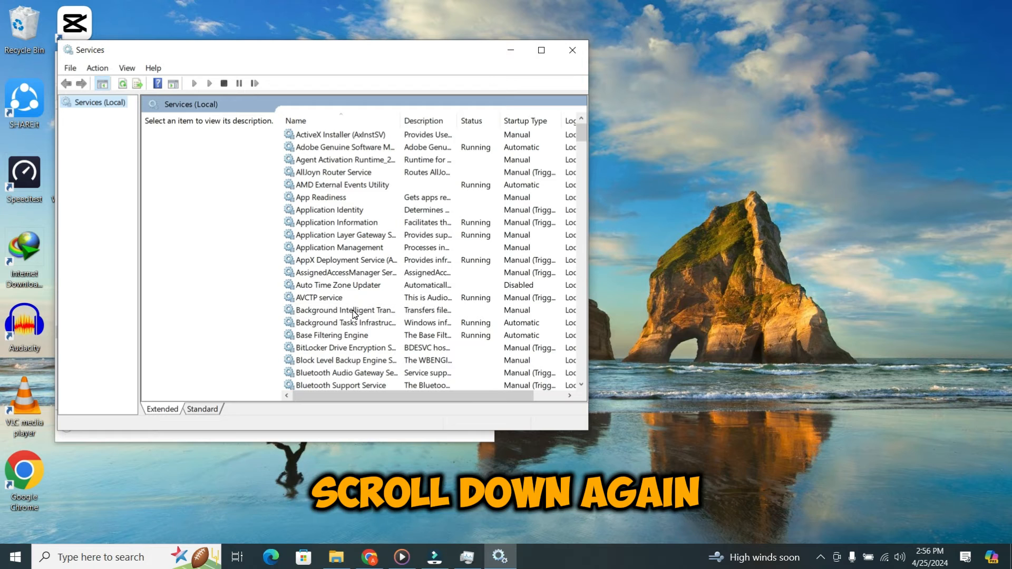
pyautogui.scroll(-3)
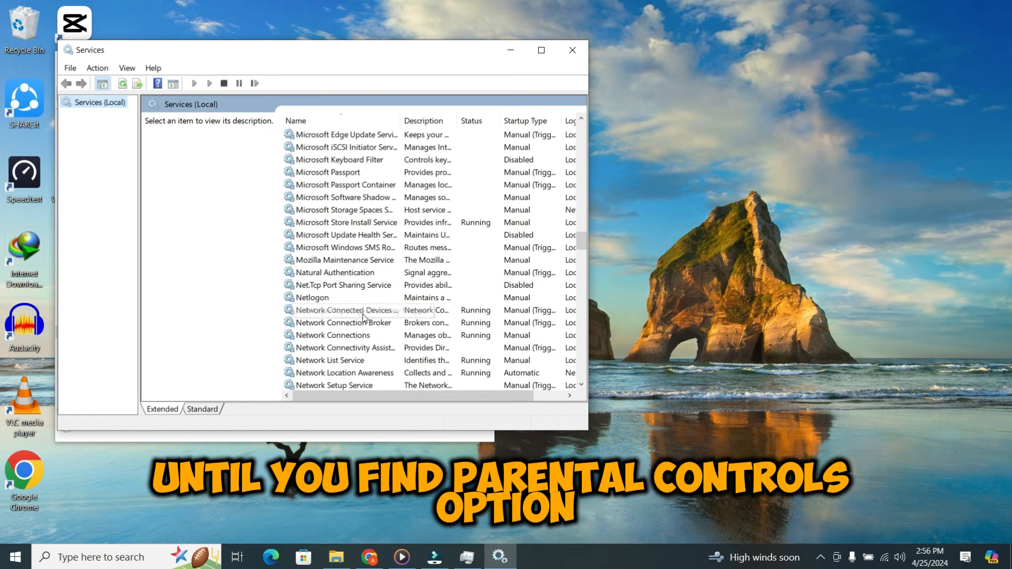
pyautogui.scroll(-3)
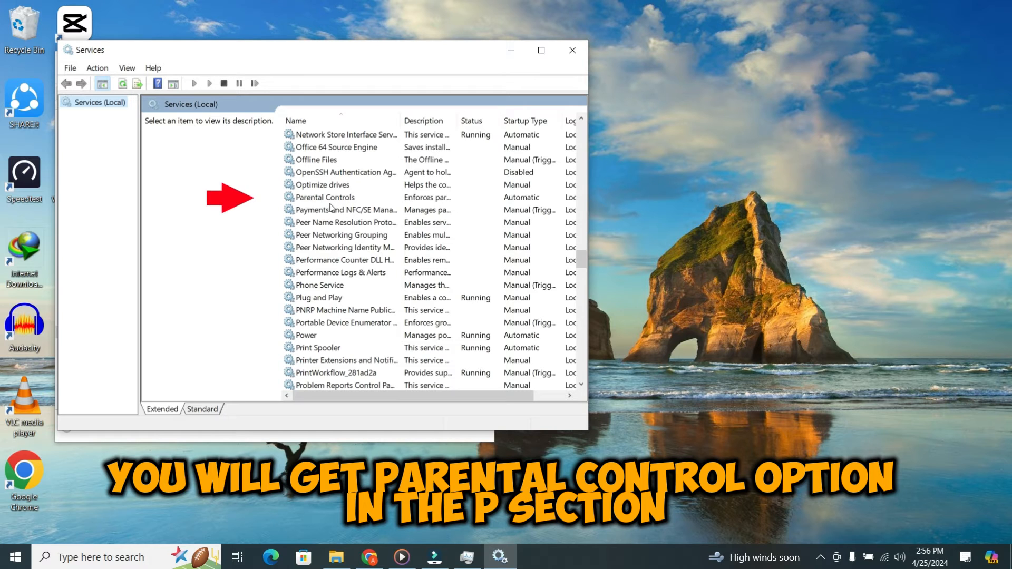
pyautogui.click(324, 197)
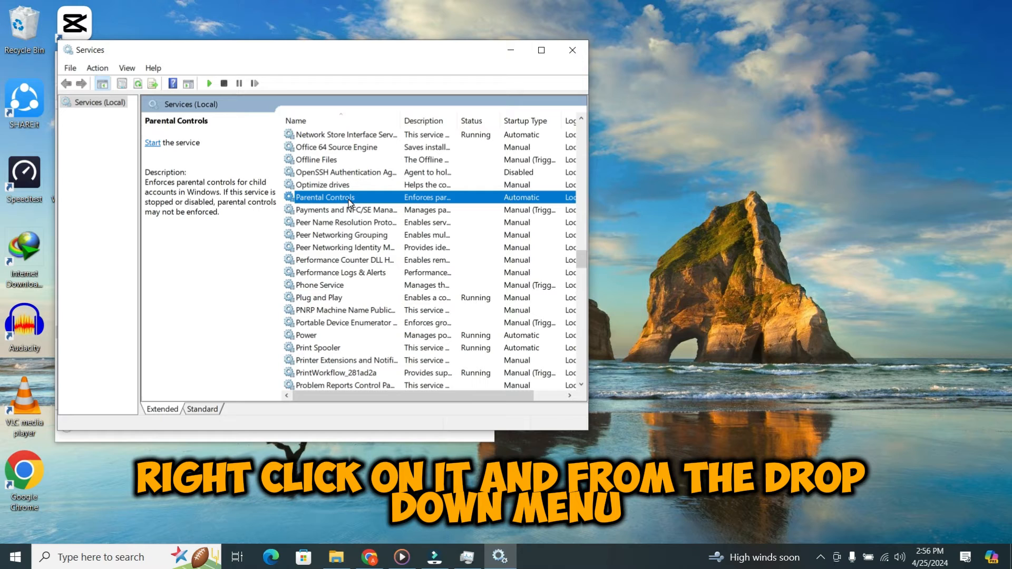
pyautogui.rightClick(348, 196)
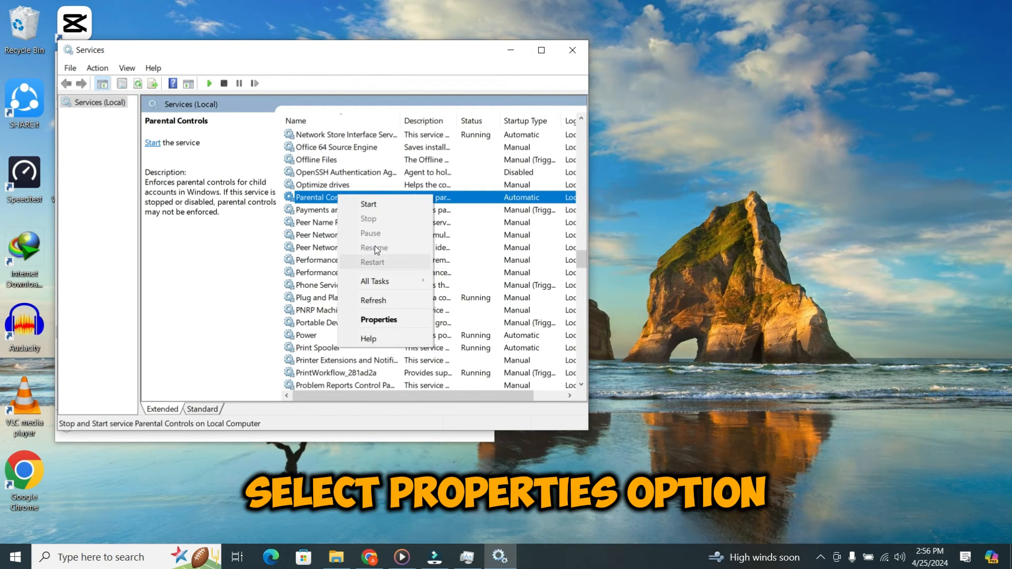
pyautogui.moveTo(379, 319)
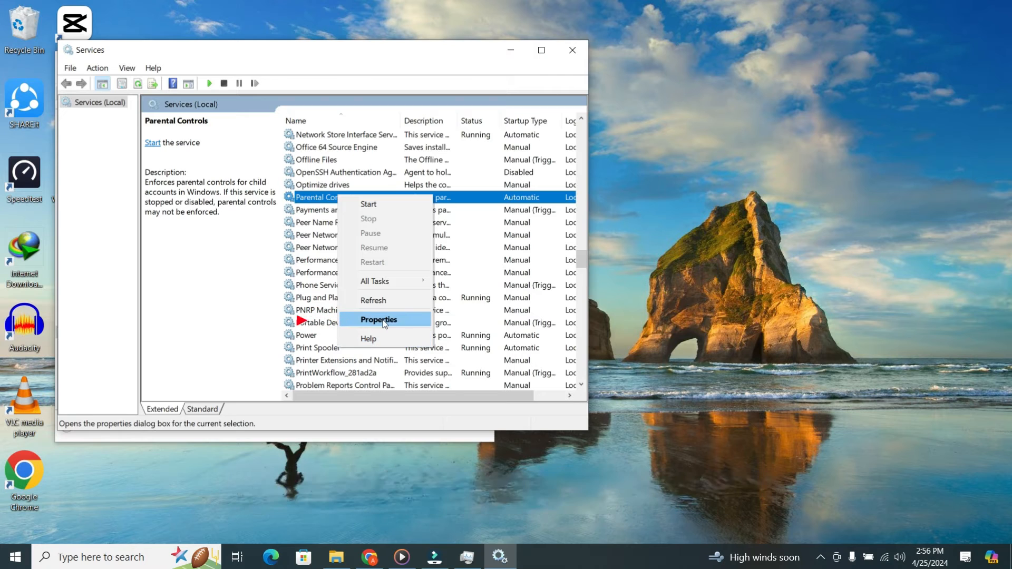
# - Set Parental Controls' startup type to Disabled in Properties, apply and close
pyautogui.click(379, 319)
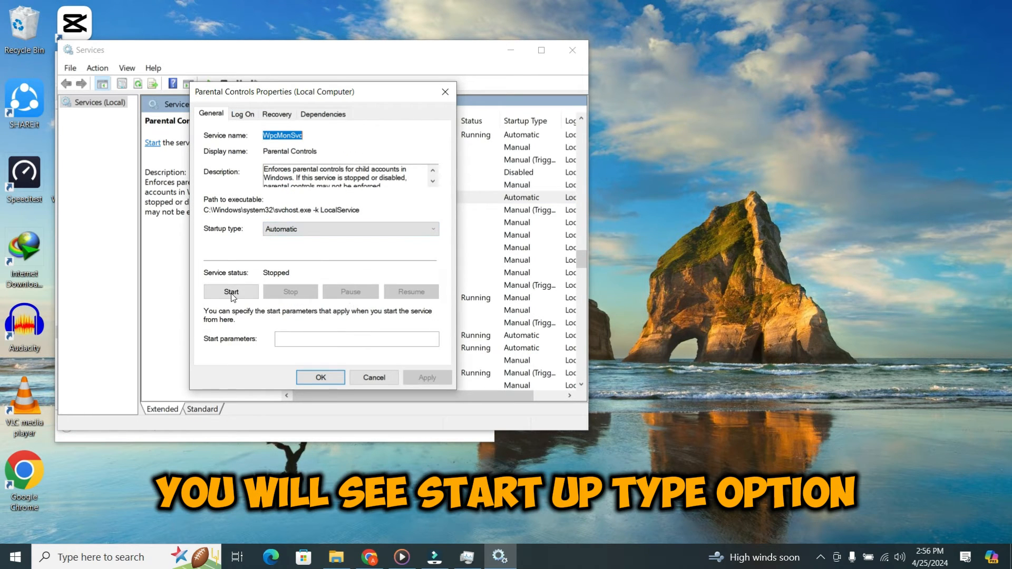
pyautogui.moveTo(227, 239)
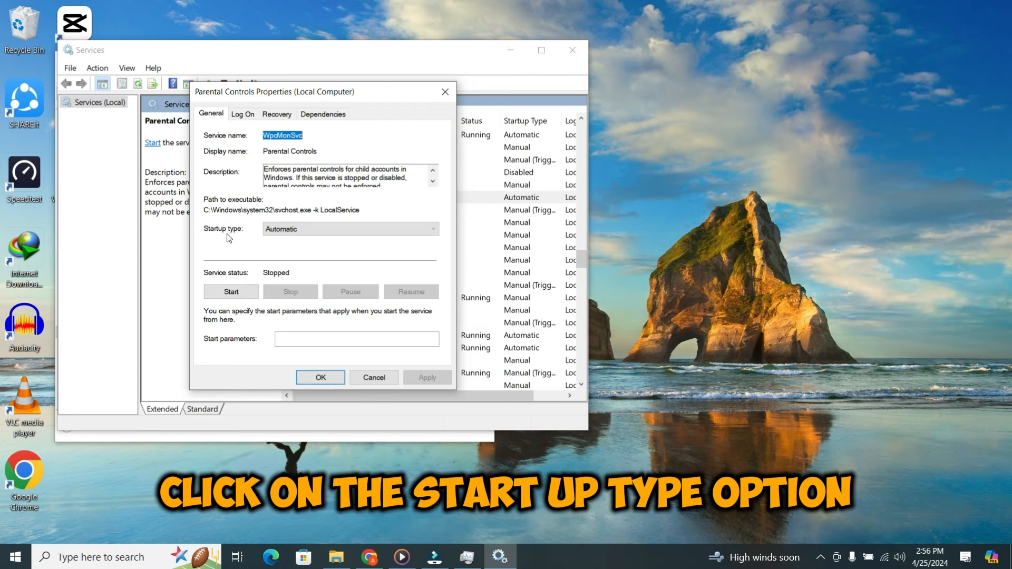
pyautogui.click(431, 228)
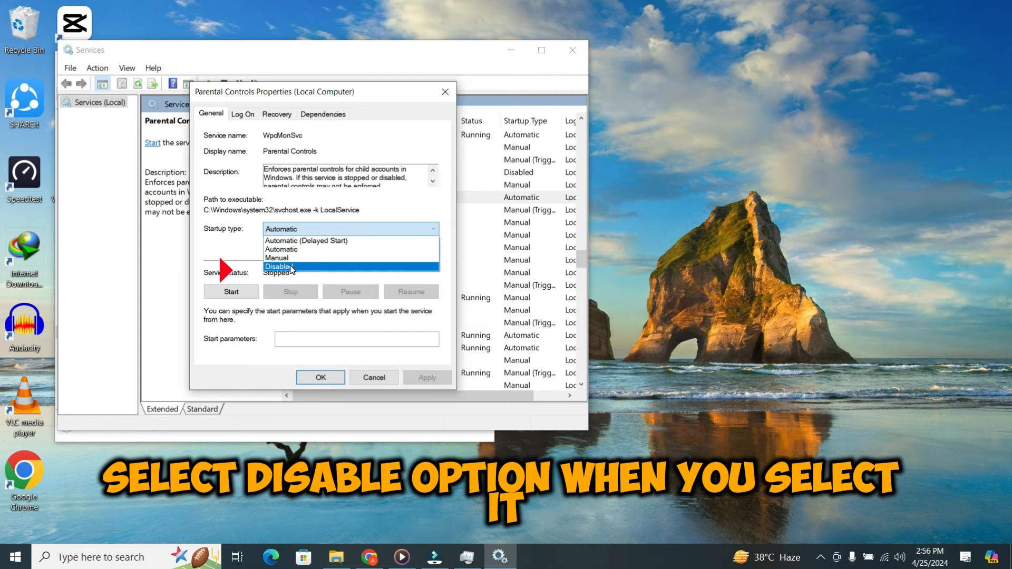
pyautogui.click(279, 266)
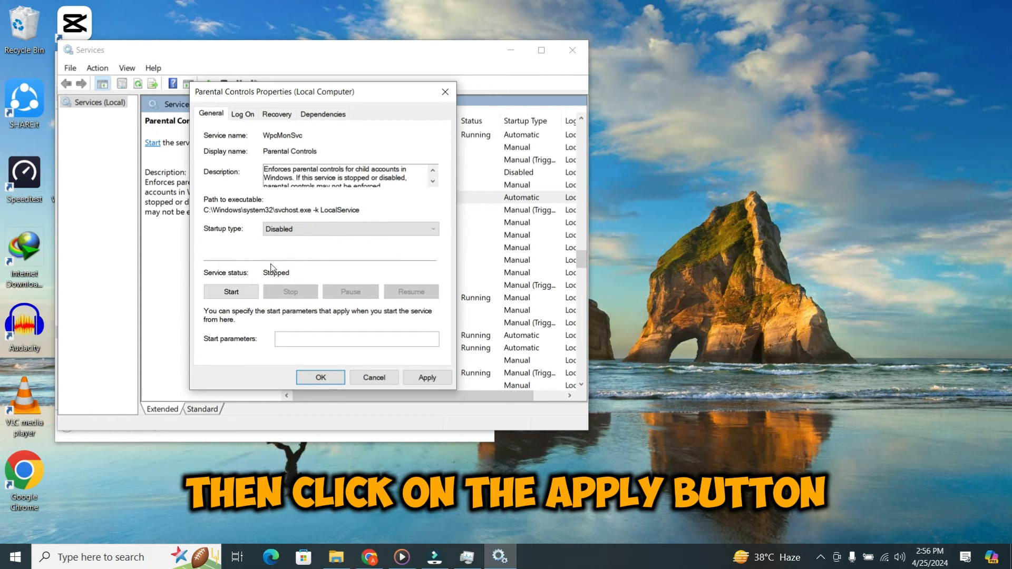
pyautogui.click(427, 377)
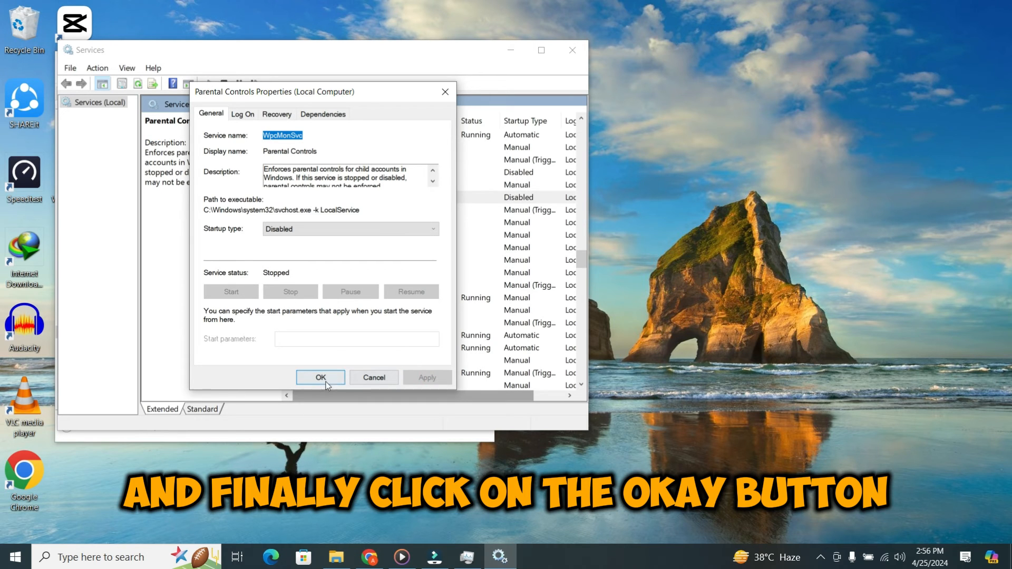
pyautogui.click(320, 377)
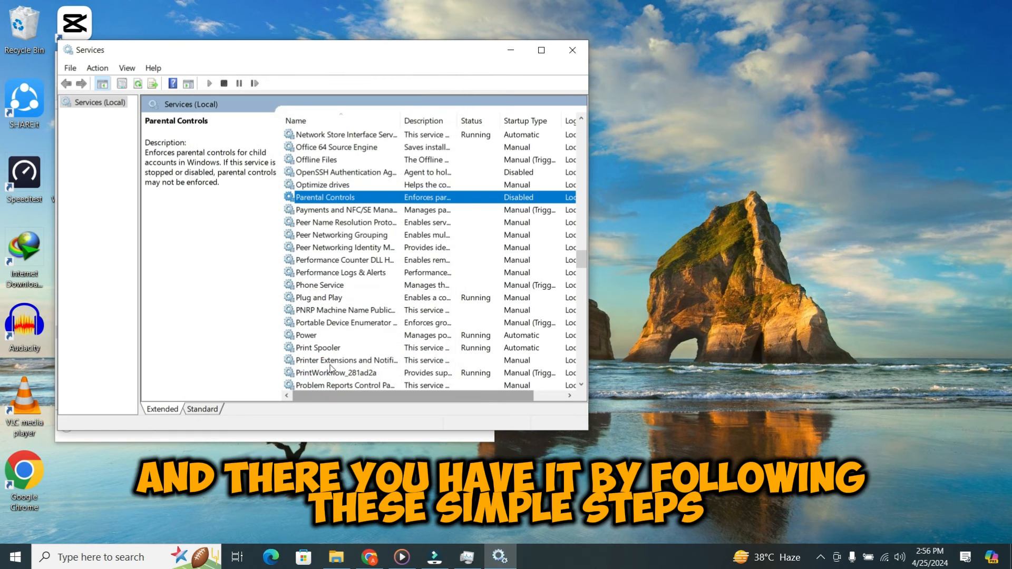
pyautogui.moveTo(531, 98)
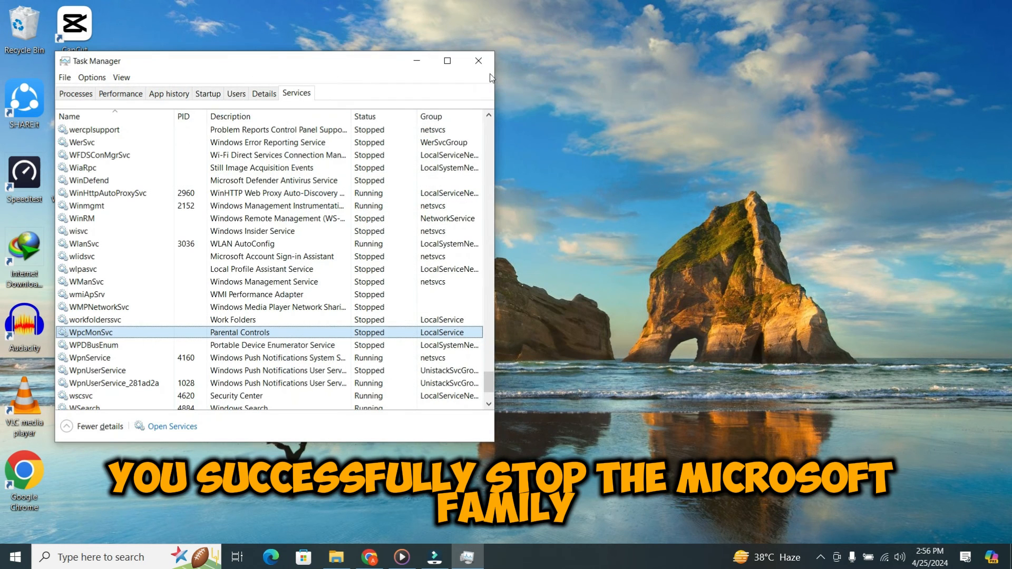
# - Close the Task Manager window, leaving the desktop clear
pyautogui.click(477, 61)
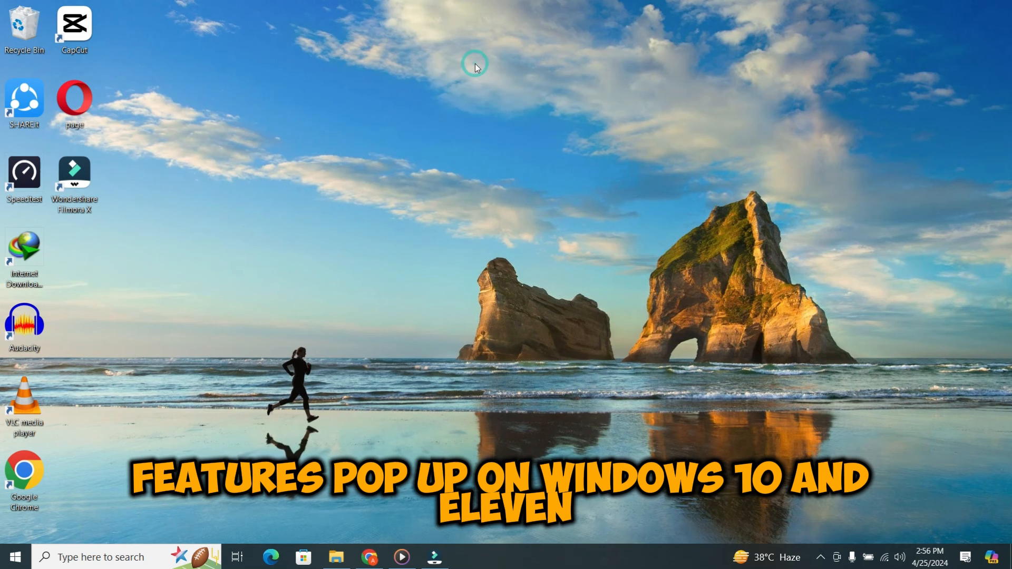